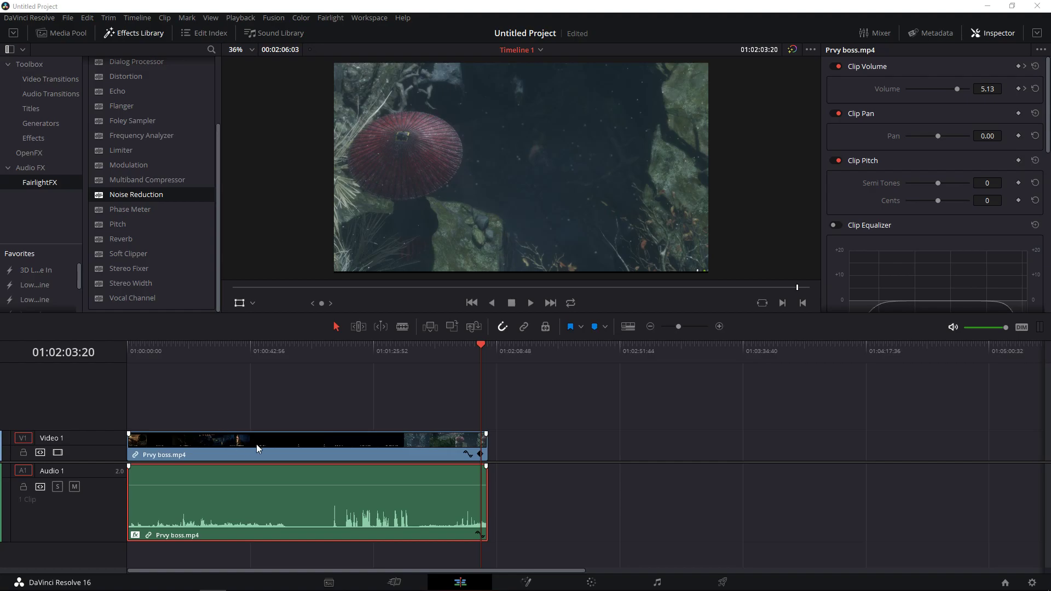
mouse_move(166, 499)
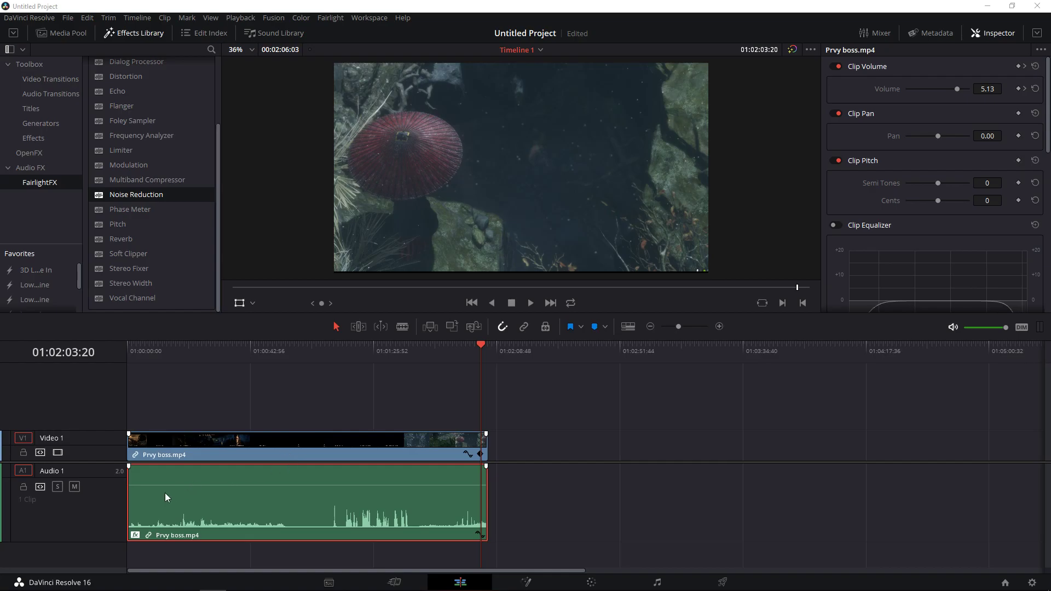
mouse_move(150, 474)
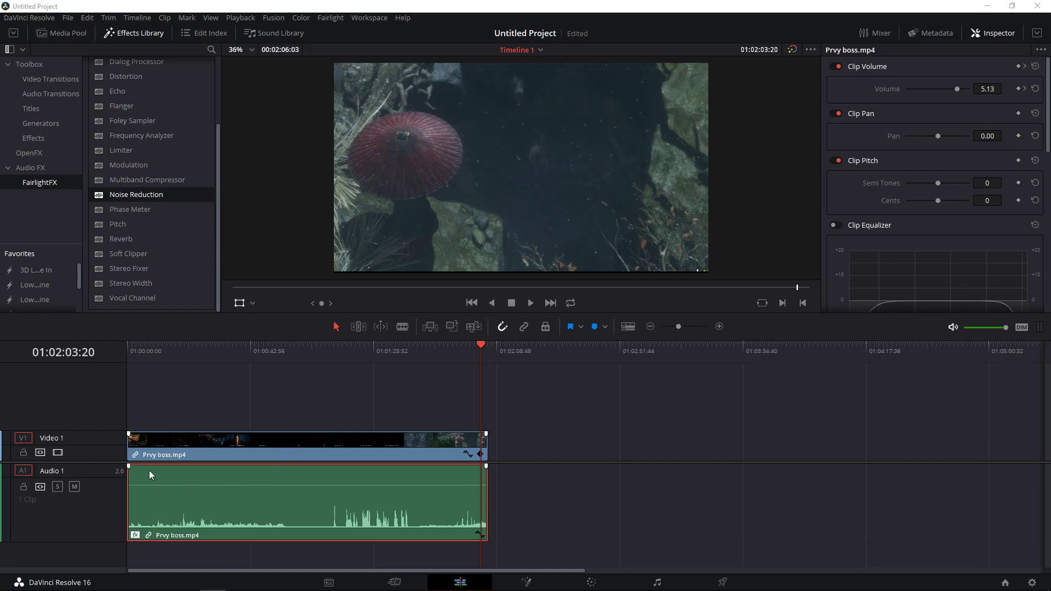
mouse_move(127, 467)
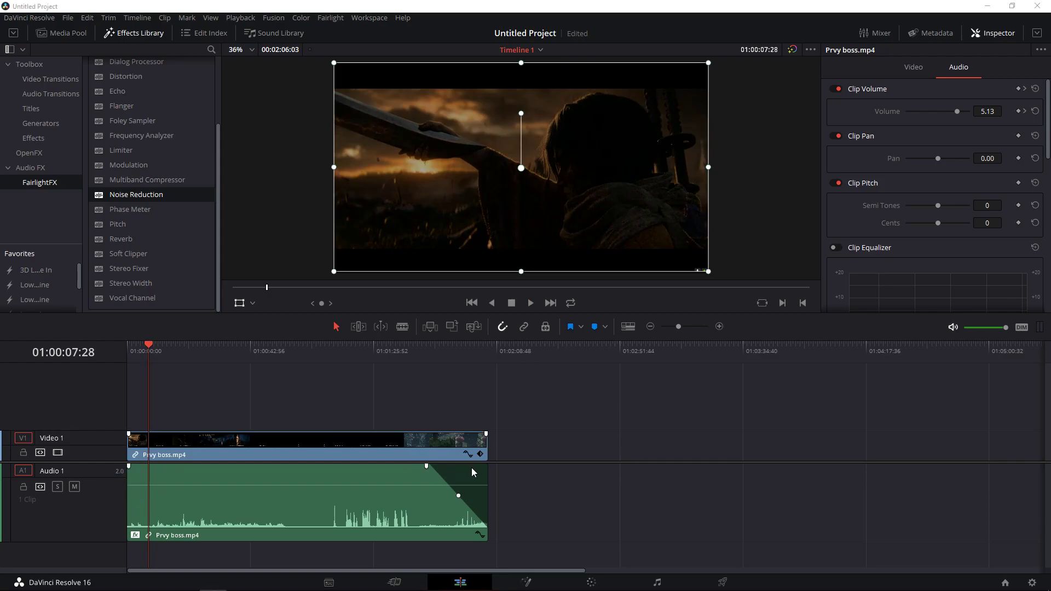
Play back the Prvy boss.mp4 audio clip to hear its fade-out
left_click(469, 350)
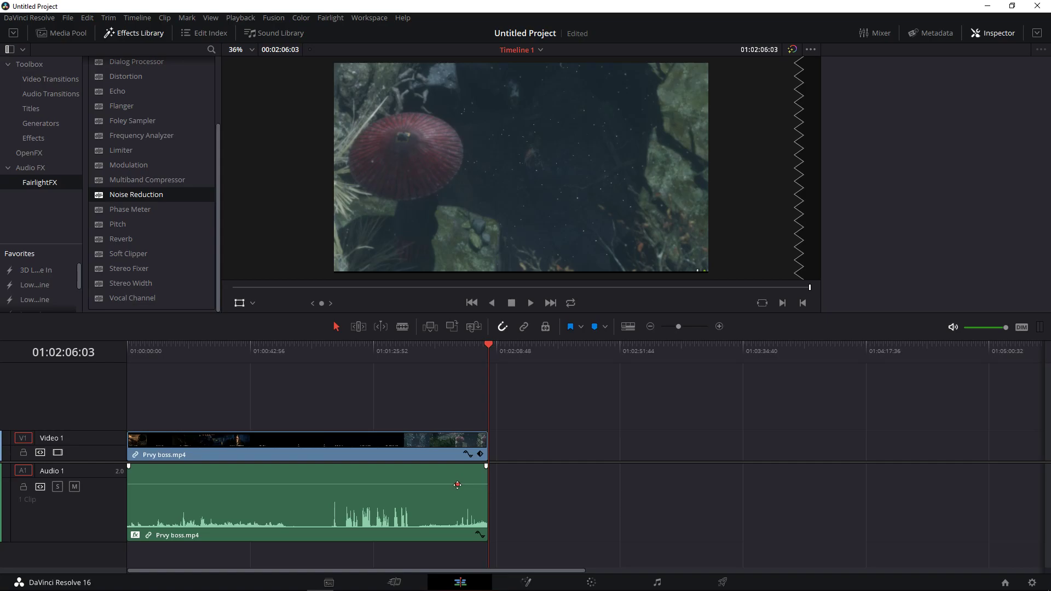
mouse_move(461, 484)
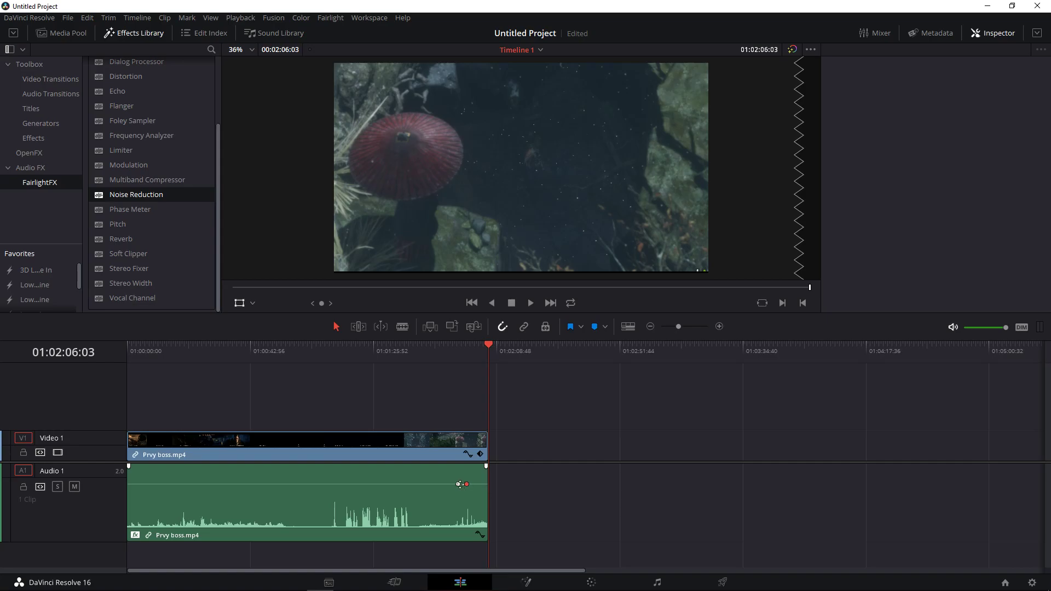
Place two volume keyframes near the clip end and drop the last to −28.21 dB
left_click_drag(460, 484, 442, 485)
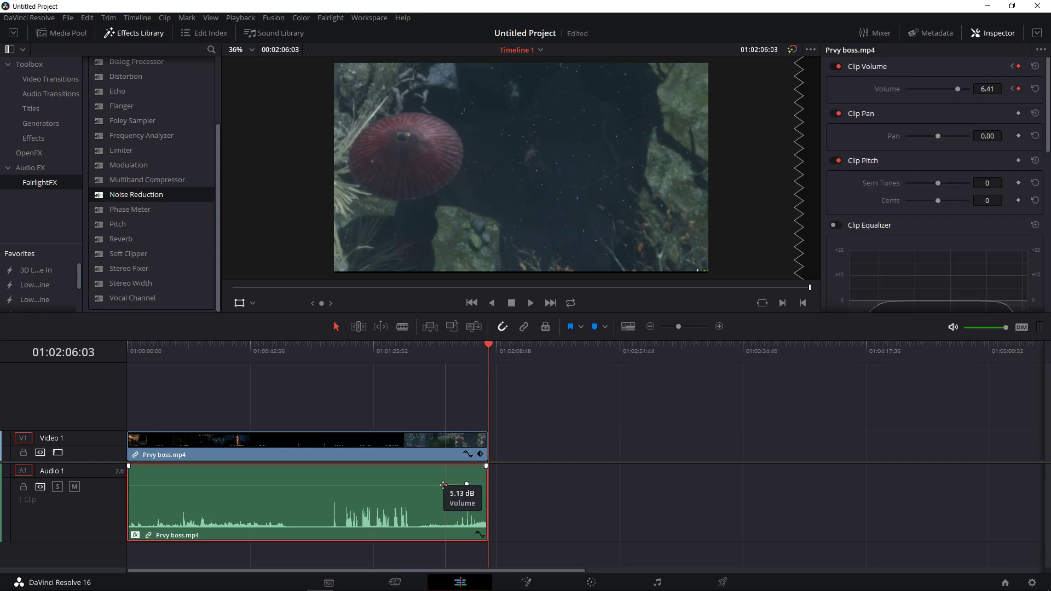
left_click_drag(443, 485, 465, 483)
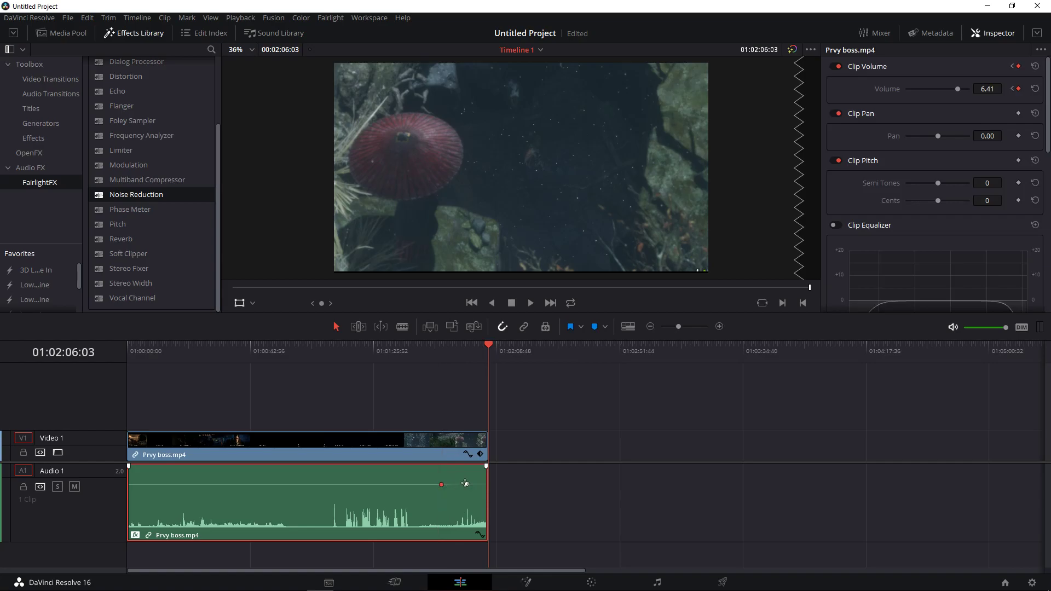
left_click_drag(465, 483, 467, 514)
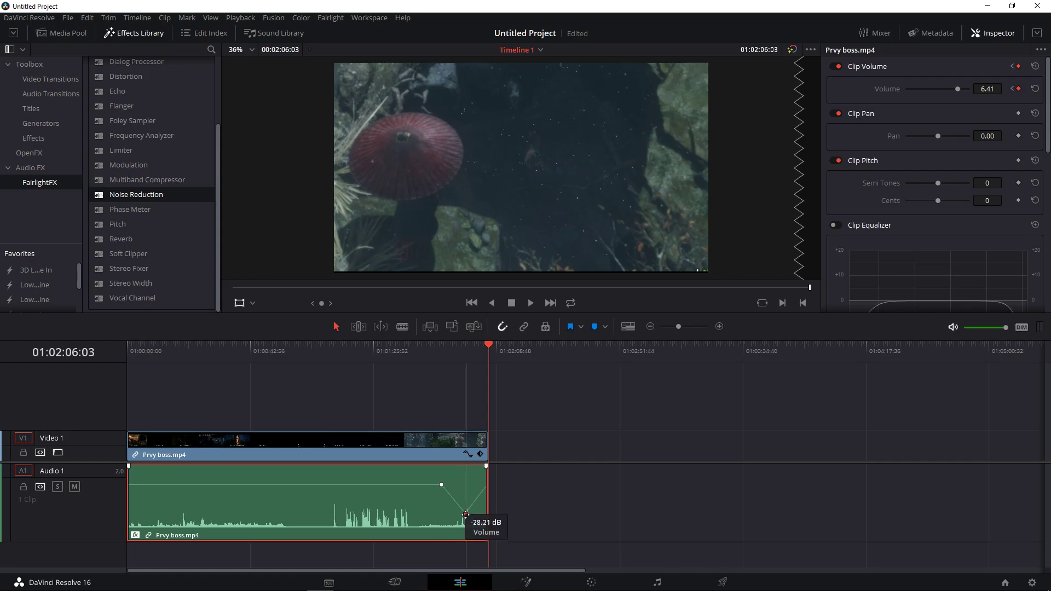
left_click(60, 33)
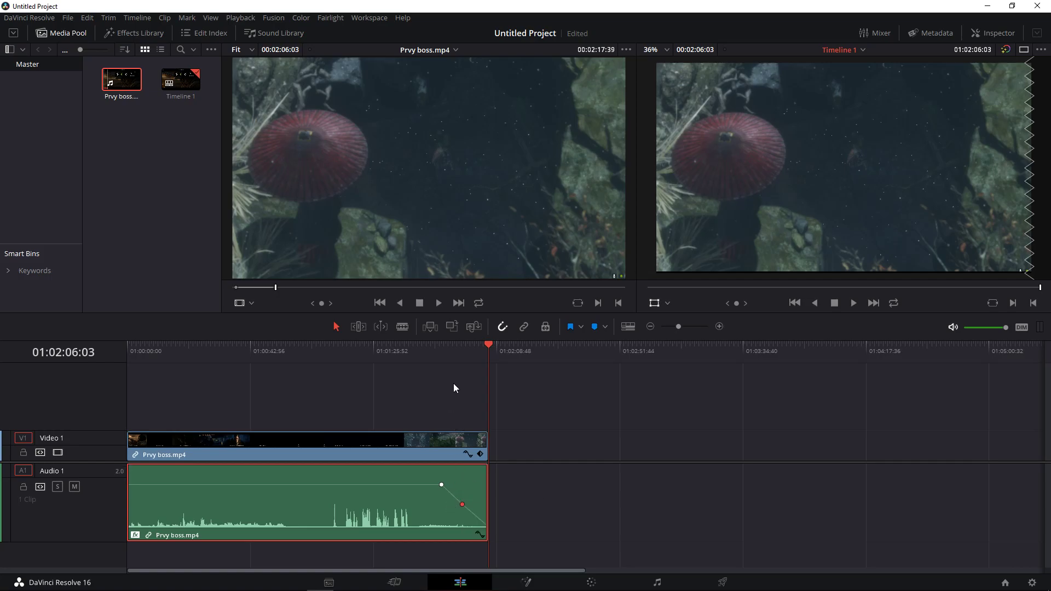
Park the playhead at 01:01:59:56 near the clip end and show the Effects Library
left_click(467, 344)
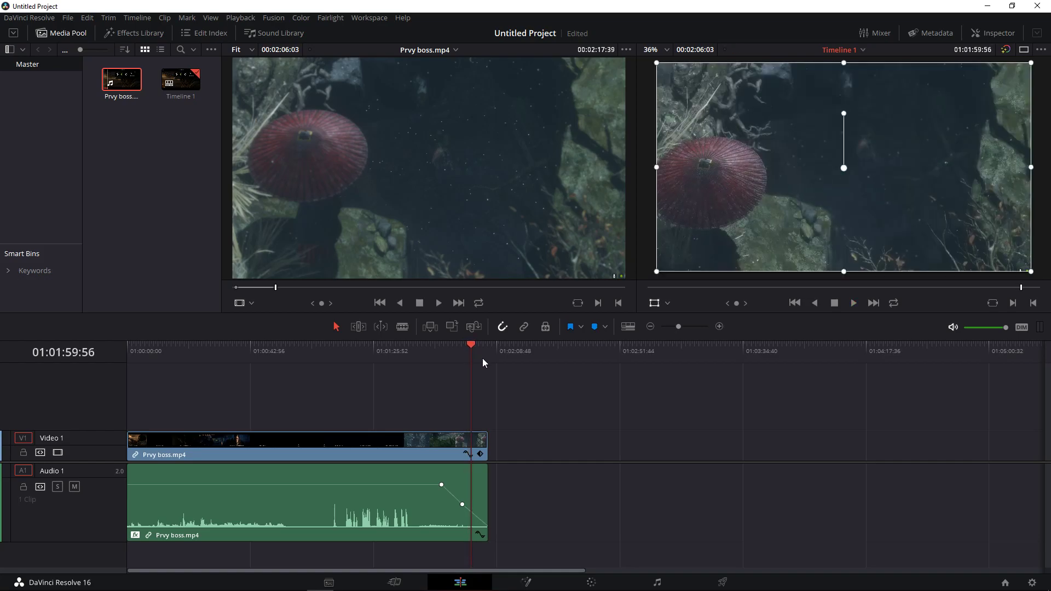
mouse_move(524, 386)
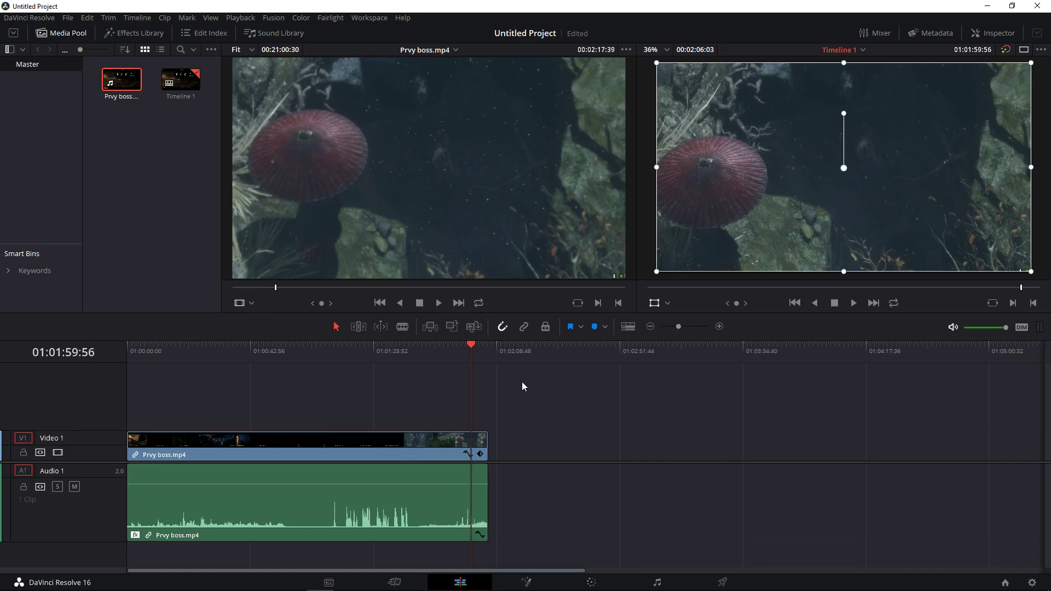
left_click(138, 33)
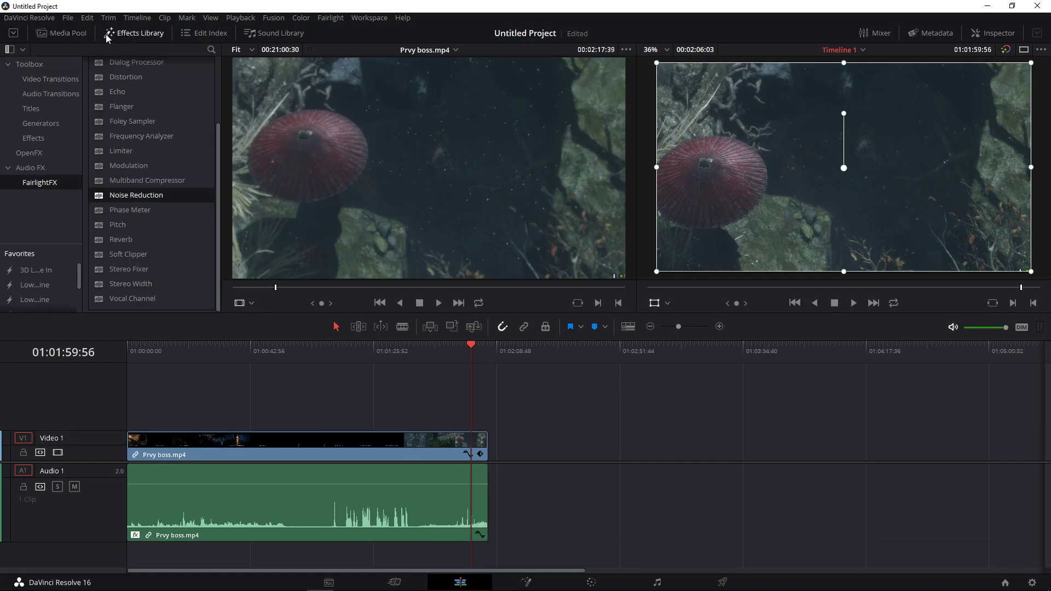
Put a Cross Fade +3 dB audio transition on the cut and place the playhead on it
left_click(50, 93)
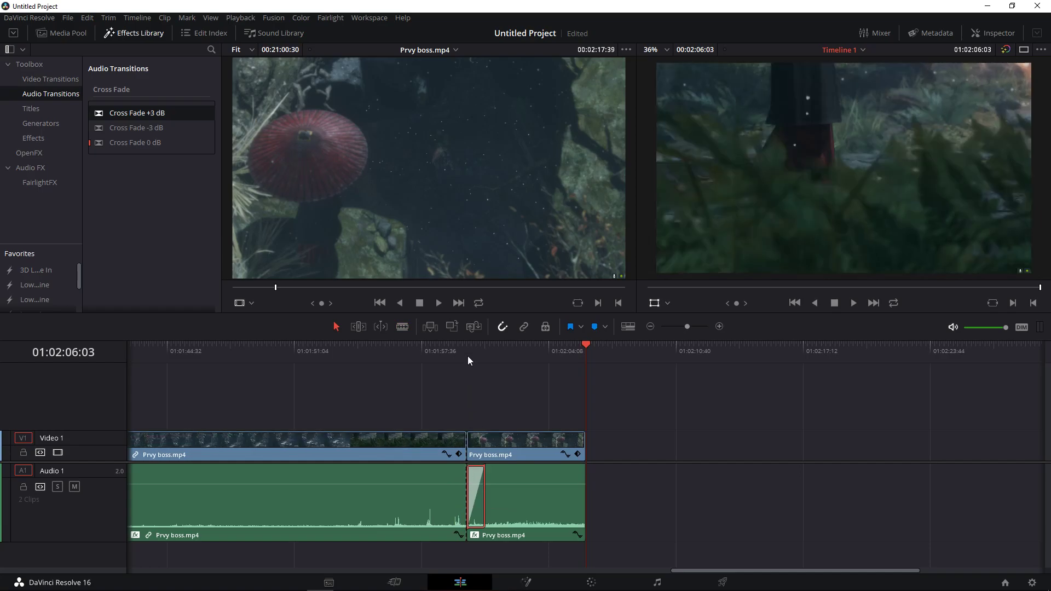
left_click(487, 350)
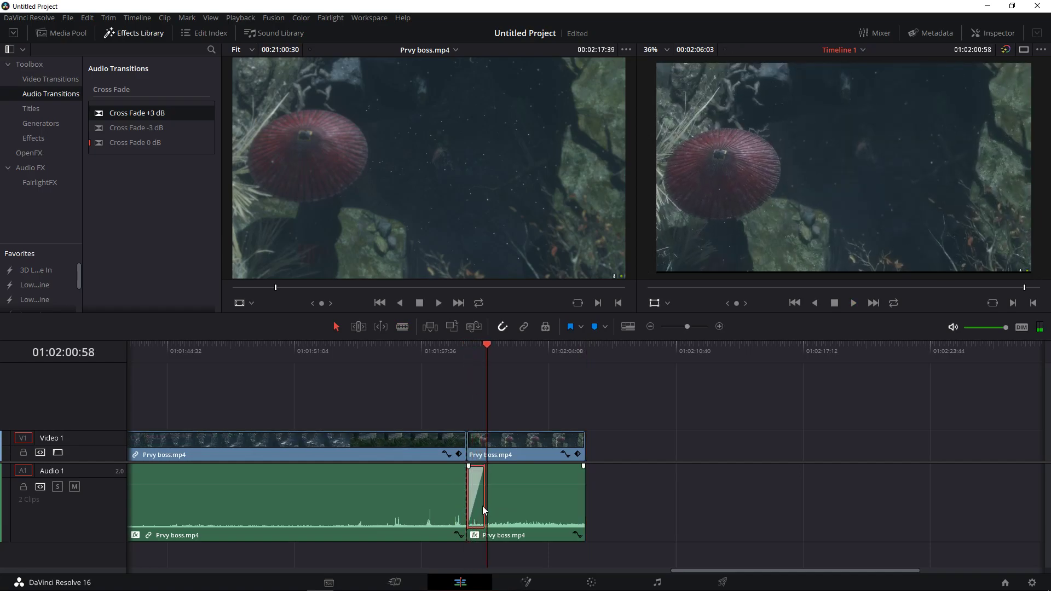